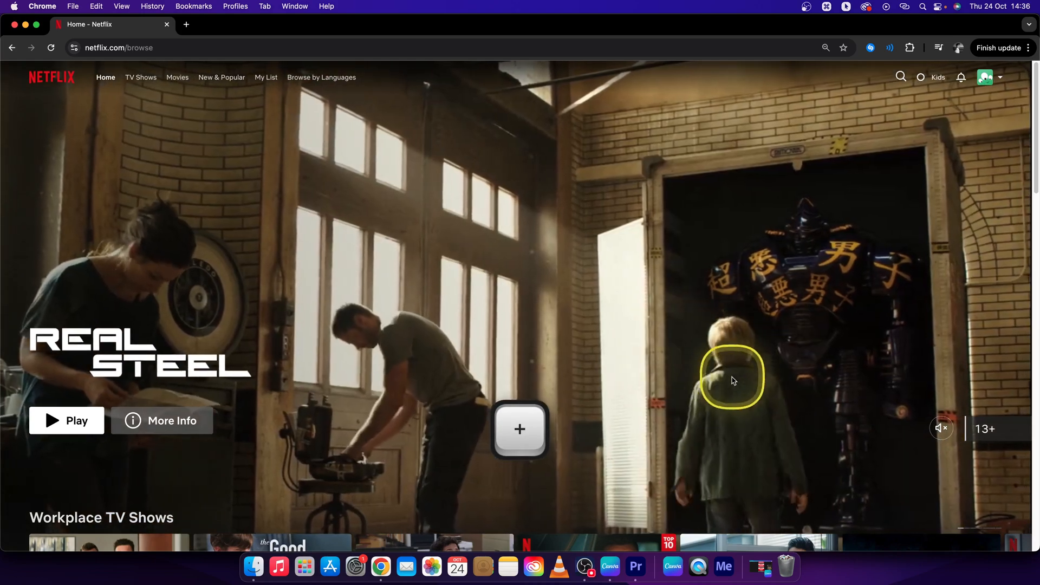
Go to Manage Profiles from the avatar menu, listing Eliáš, My friend, Brother and Kids
scroll("down", 3)
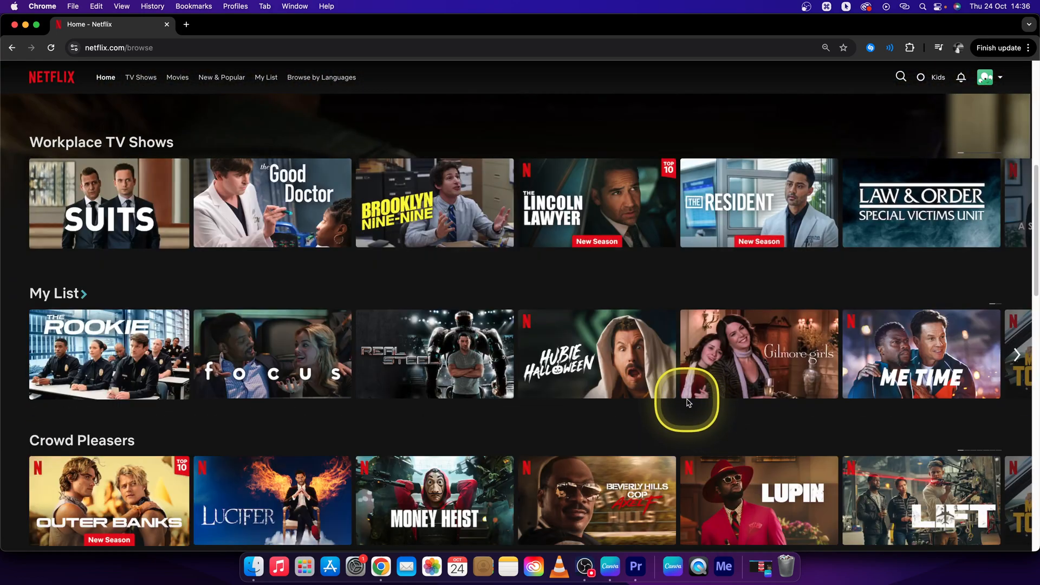
mouse_move(759, 354)
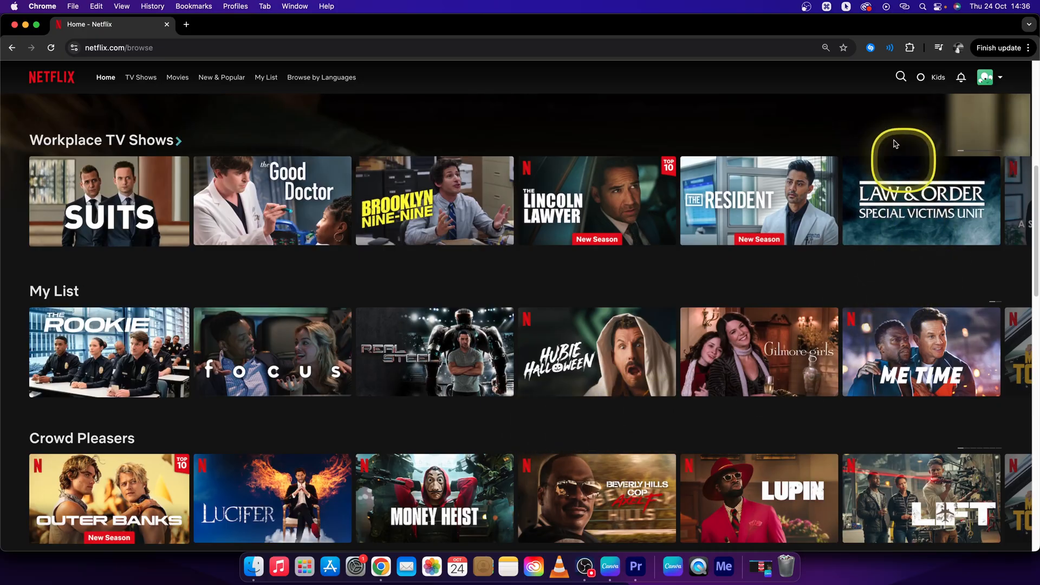
left_click(986, 76)
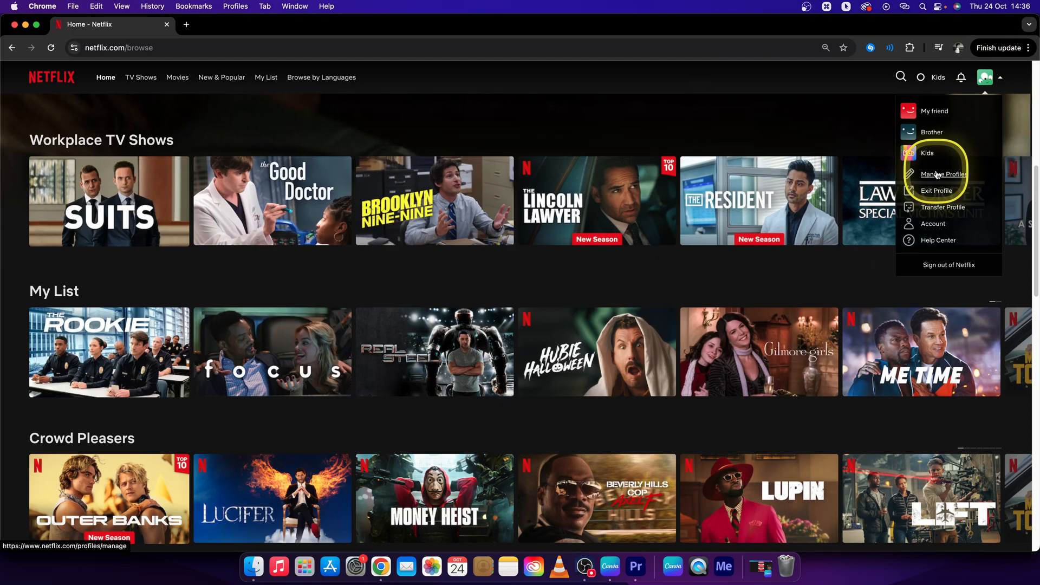
left_click(942, 175)
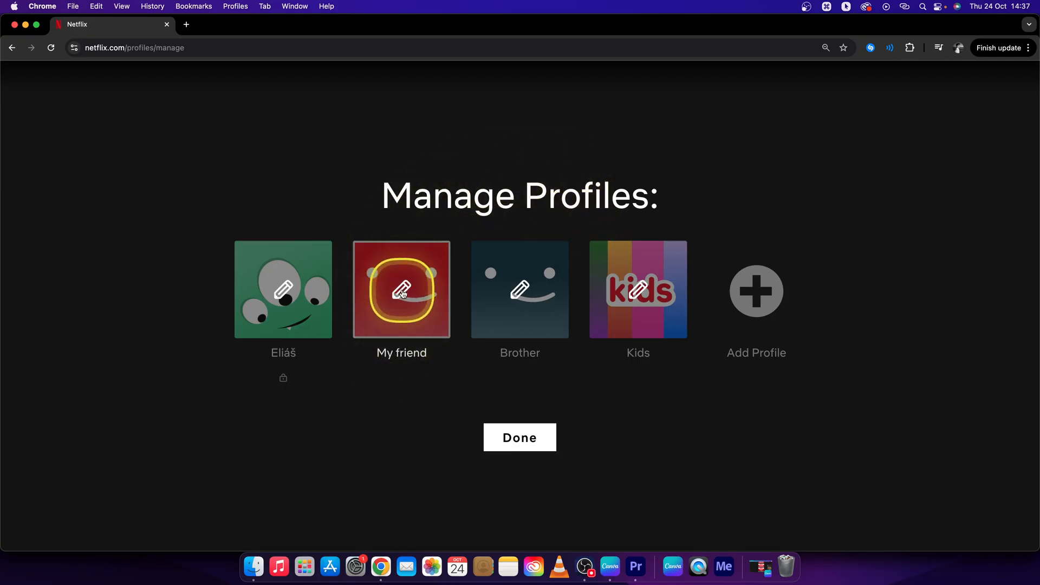
Edit the My friend profile and request Delete Profile at the bottom of its settings
left_click(401, 291)
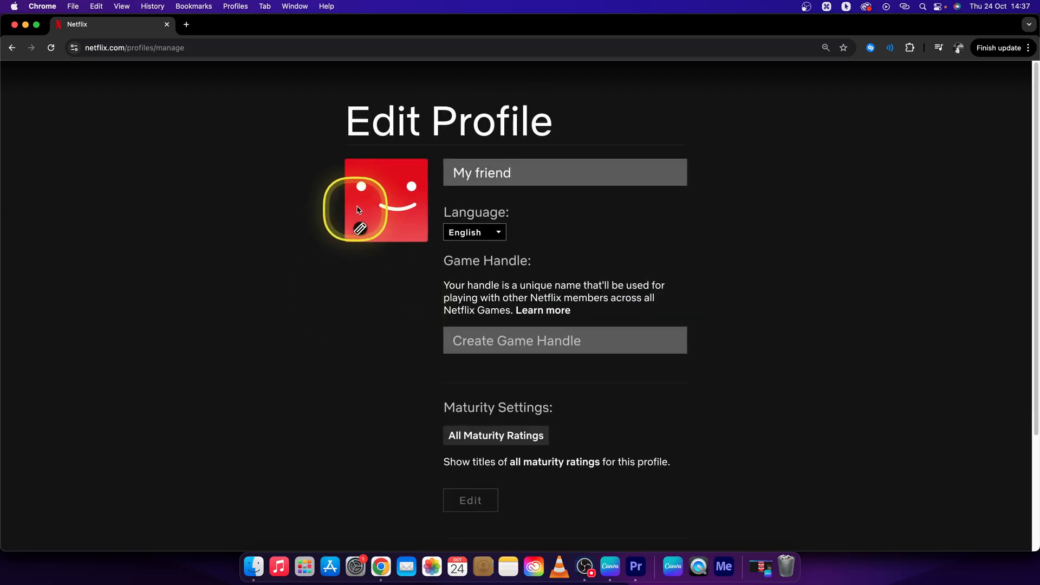
mouse_move(842, 375)
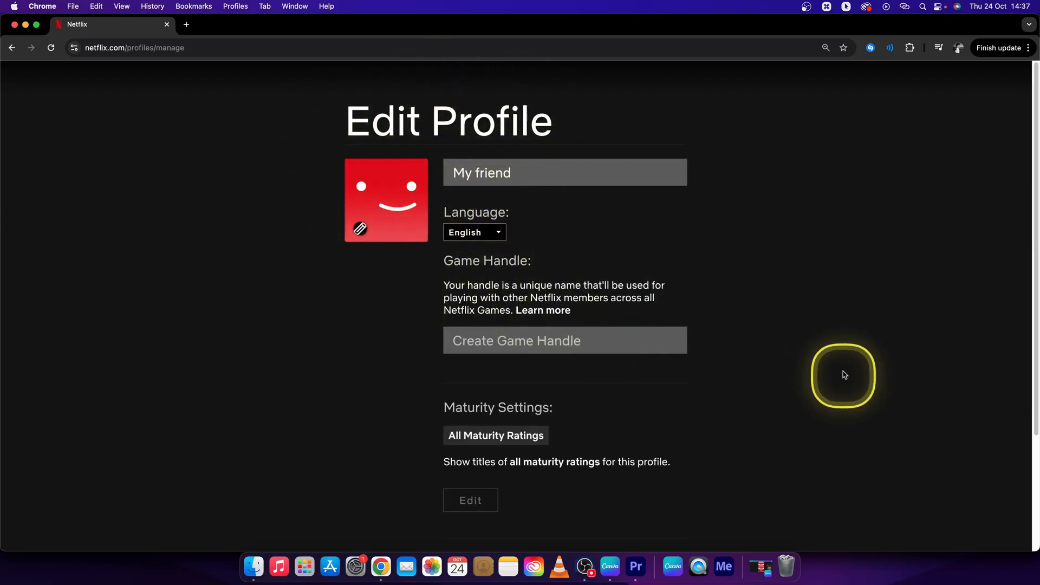
mouse_move(734, 366)
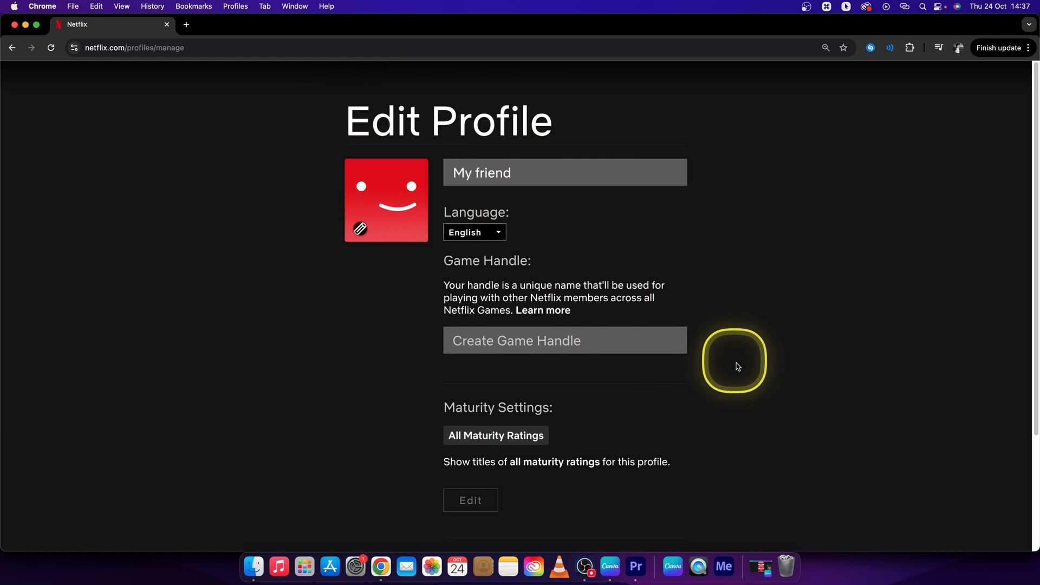
scroll("down", 3)
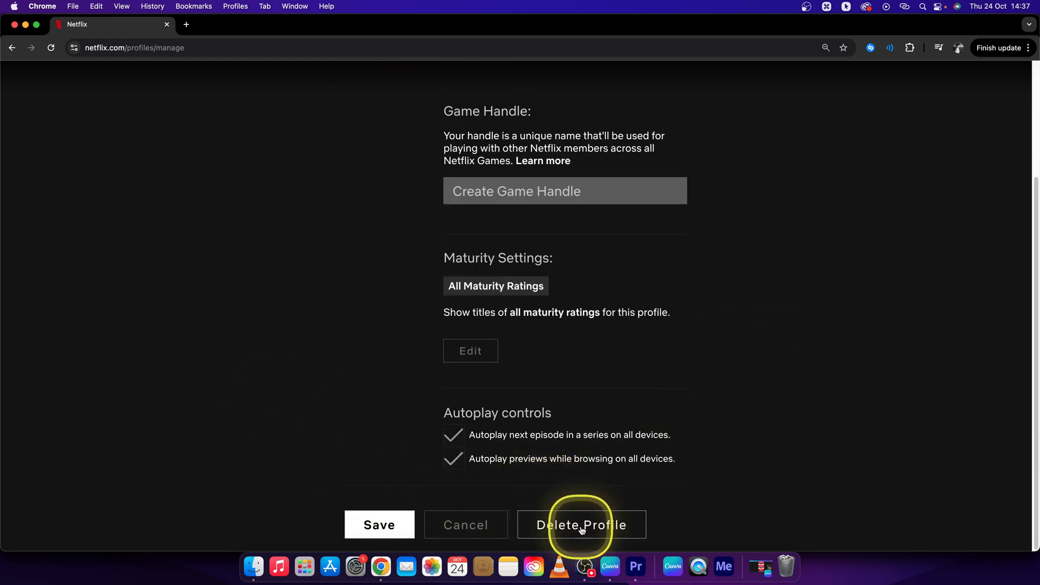
left_click(581, 525)
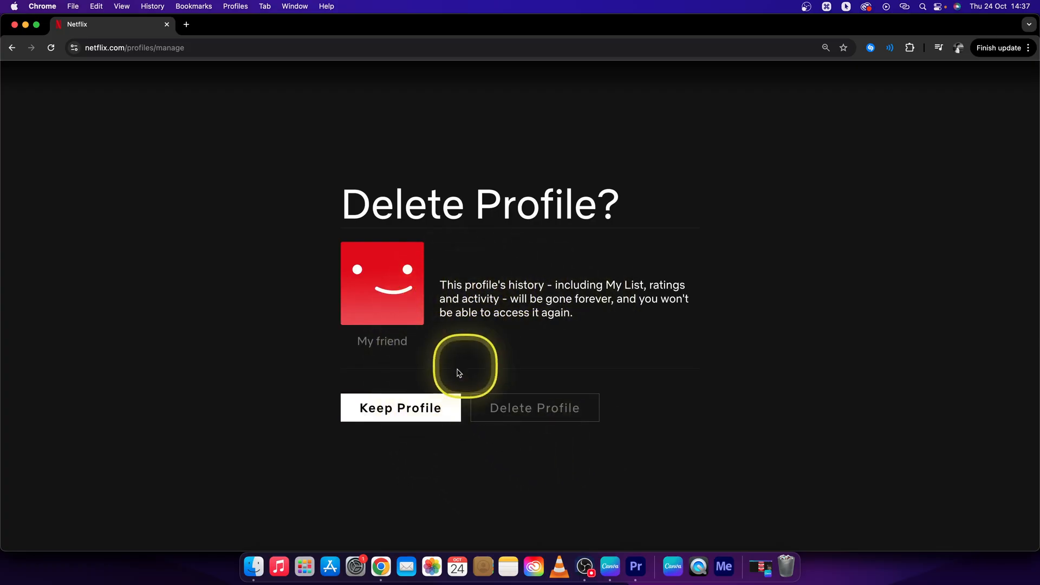
mouse_move(544, 308)
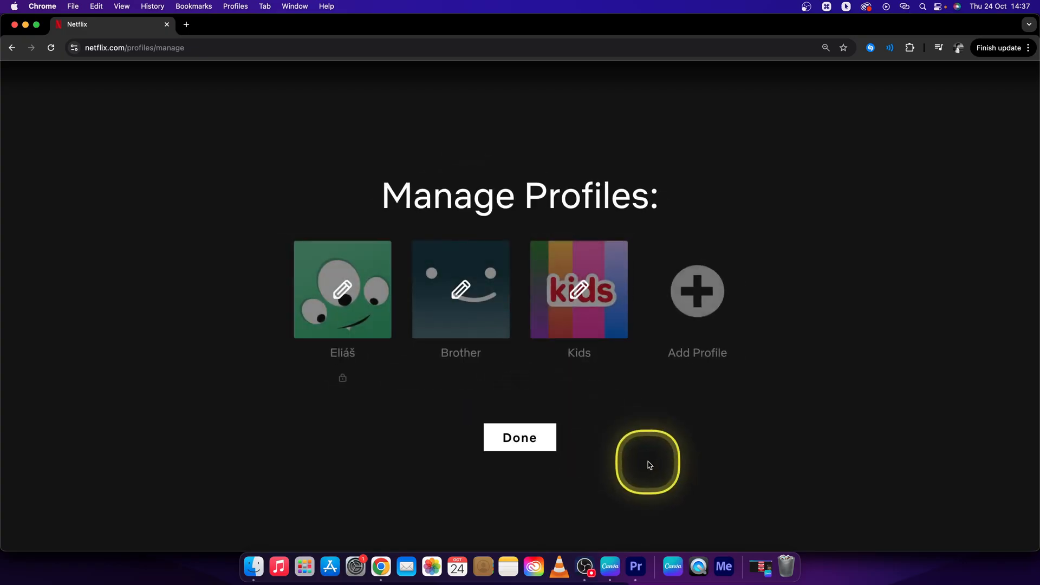
Confirm deletion so Who's watching lists only Eliáš, Brother and Kids
left_click(519, 438)
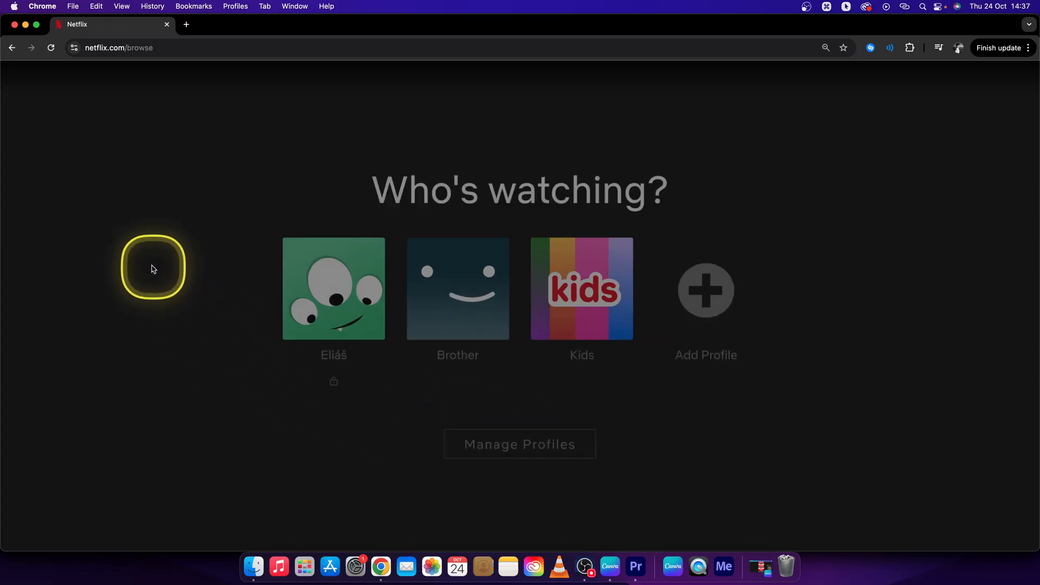